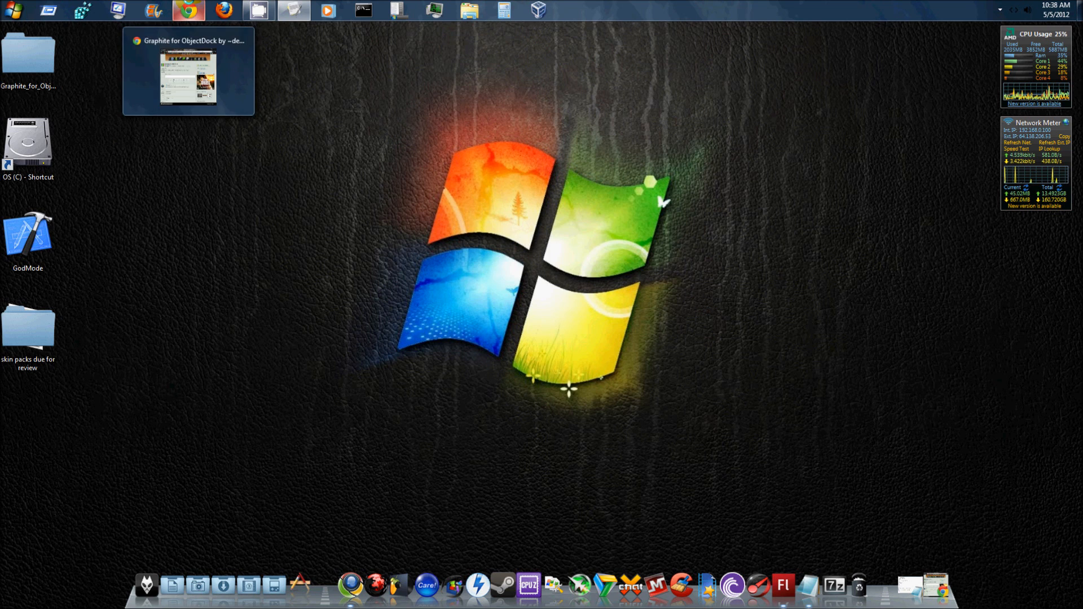
# Download the Graphite for ObjectDock skin ZIP from its deviantART page in Chrome.
pyautogui.click(188, 72)
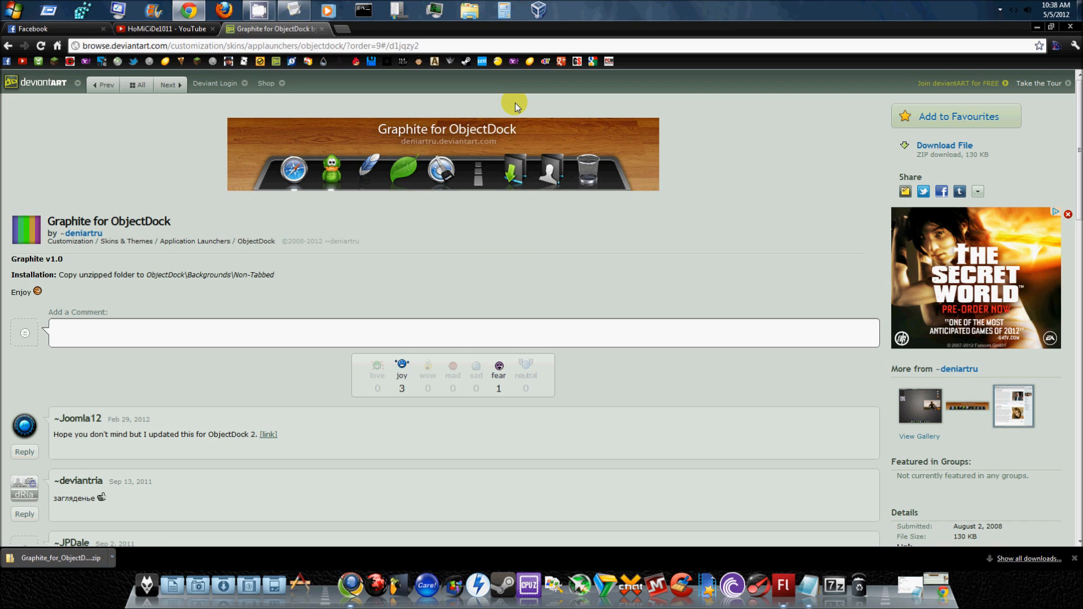
pyautogui.moveTo(273, 152)
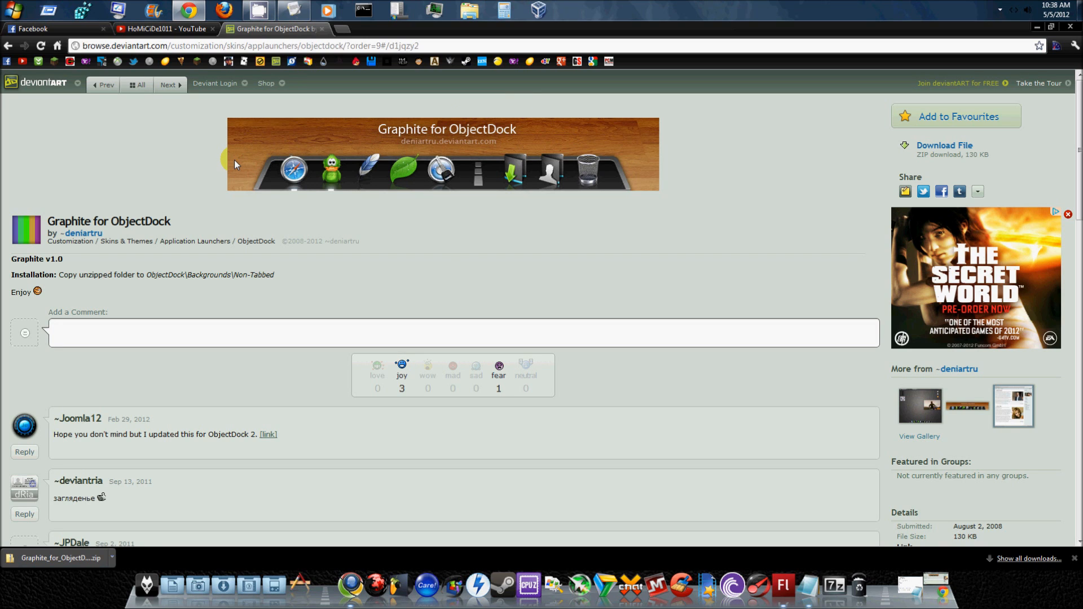
pyautogui.moveTo(1075, 560)
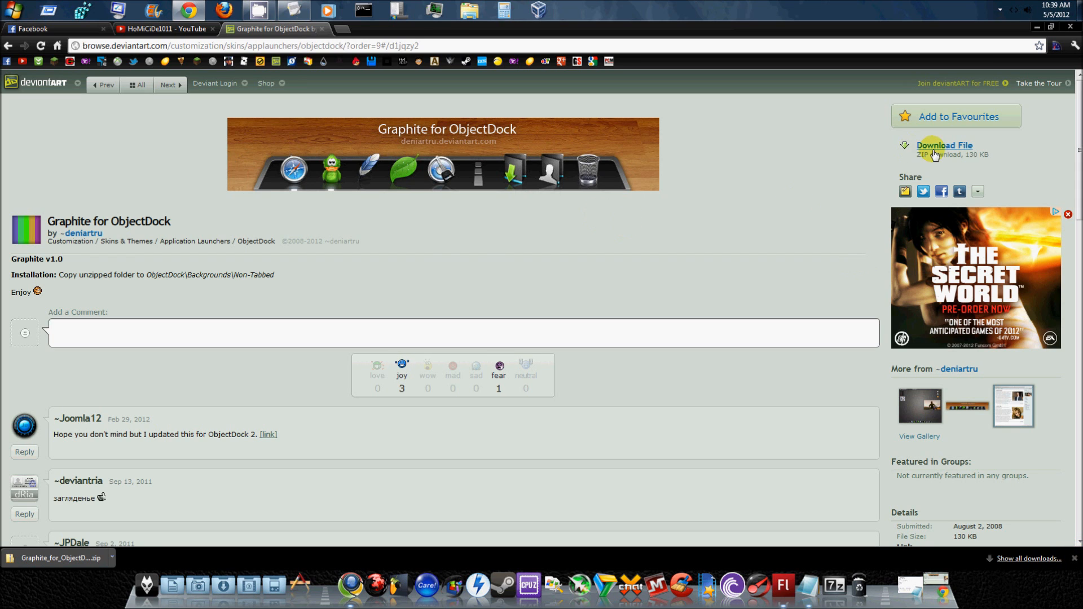
pyautogui.click(943, 145)
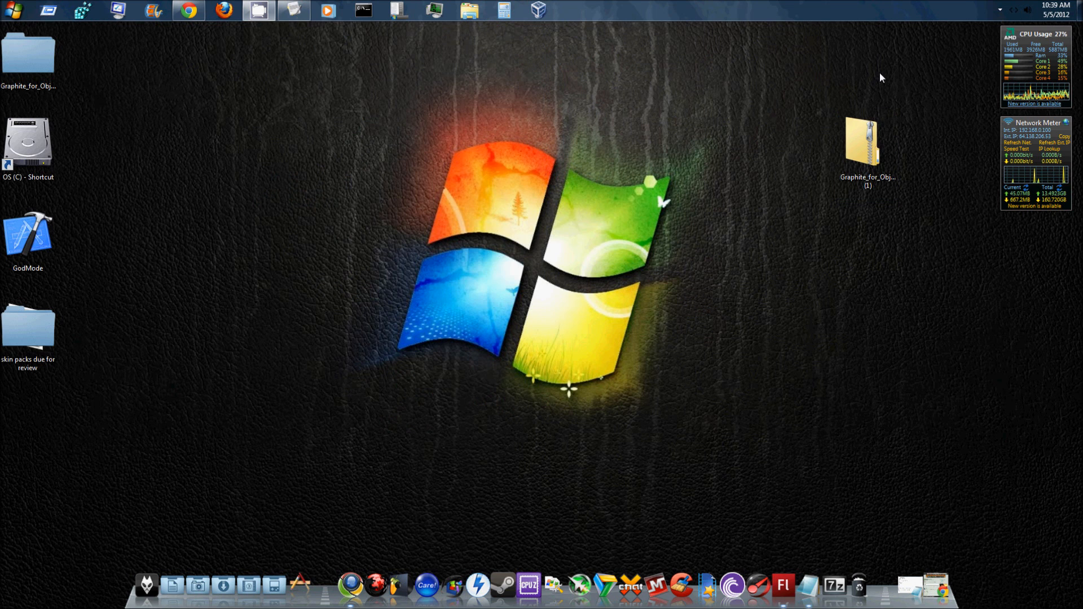
# Reposition the downloaded Graphite ZIP on the desktop and open it to reveal the graphite folder.
pyautogui.moveTo(868, 141); pyautogui.dragTo(809, 246)
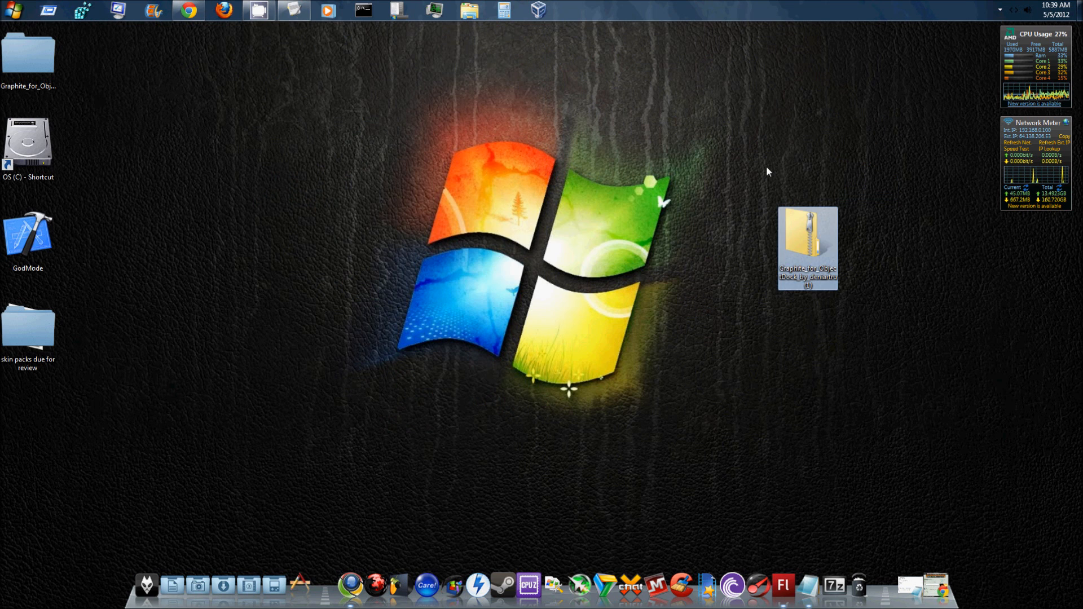
pyautogui.doubleClick(807, 242)
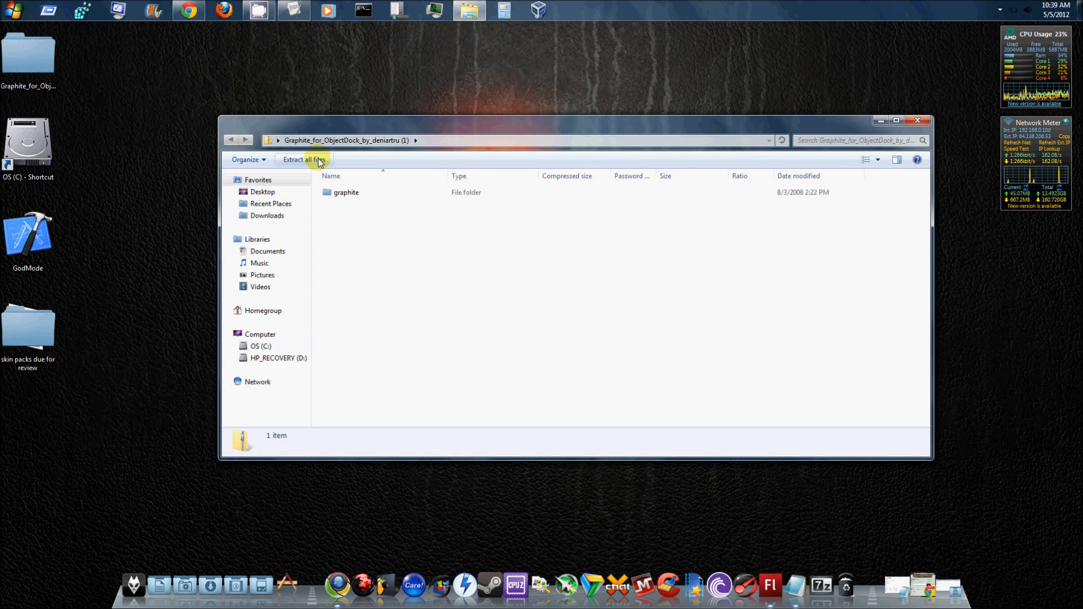
# Extract all files from the Graphite ZIP into a folder on the Desktop.
pyautogui.click(302, 160)
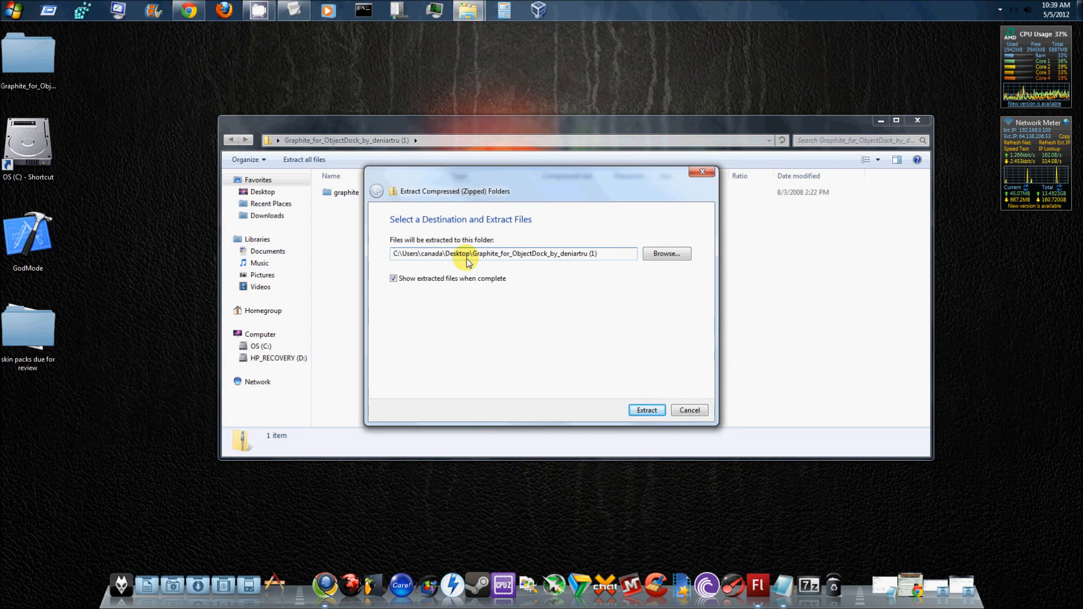
pyautogui.doubleClick(457, 253)
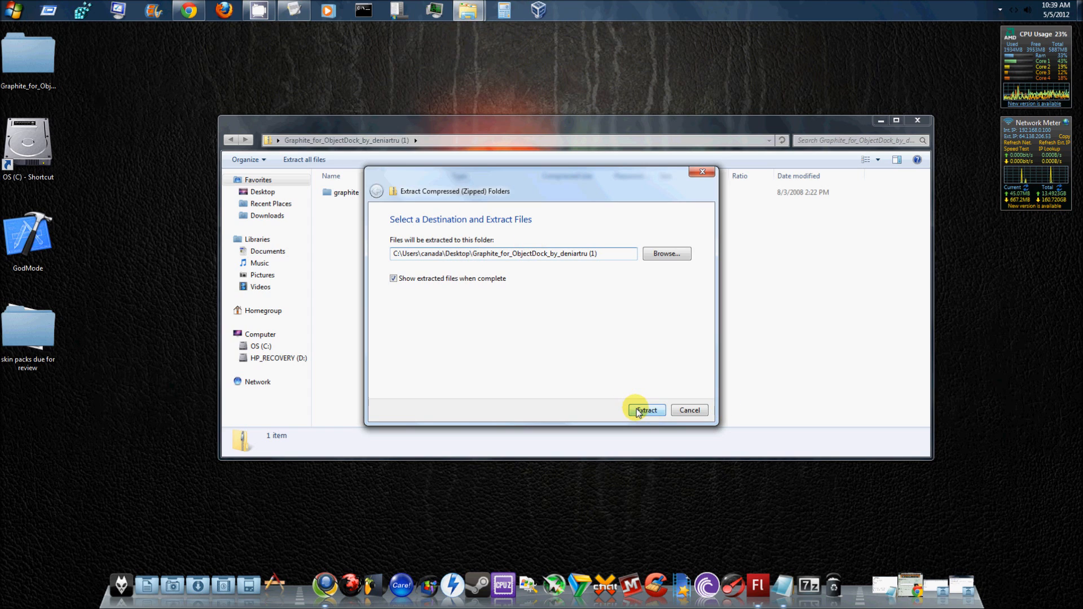
pyautogui.click(646, 409)
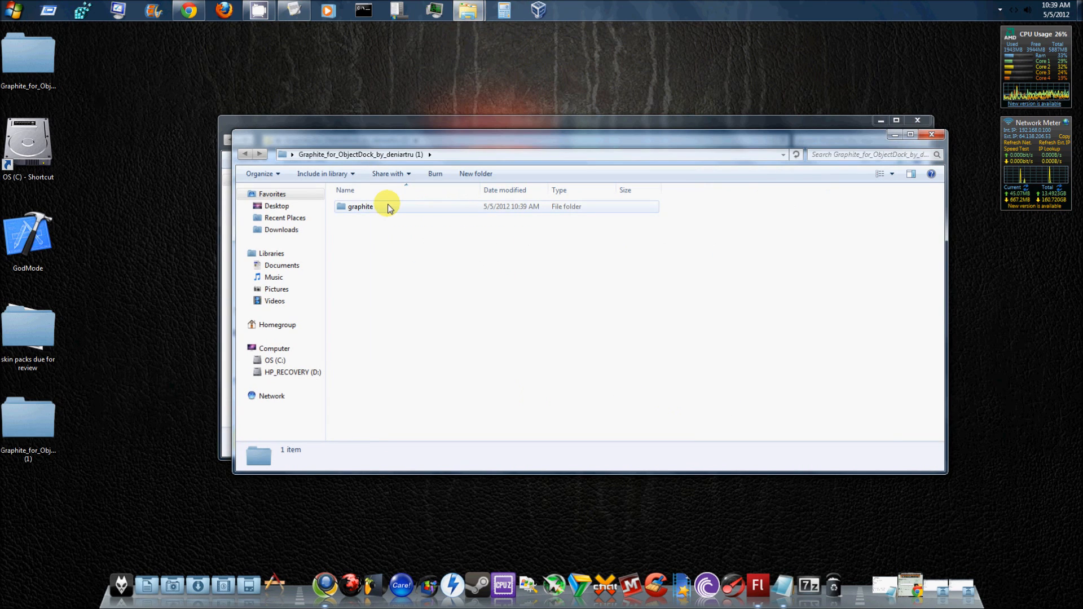
pyautogui.moveTo(557, 141)
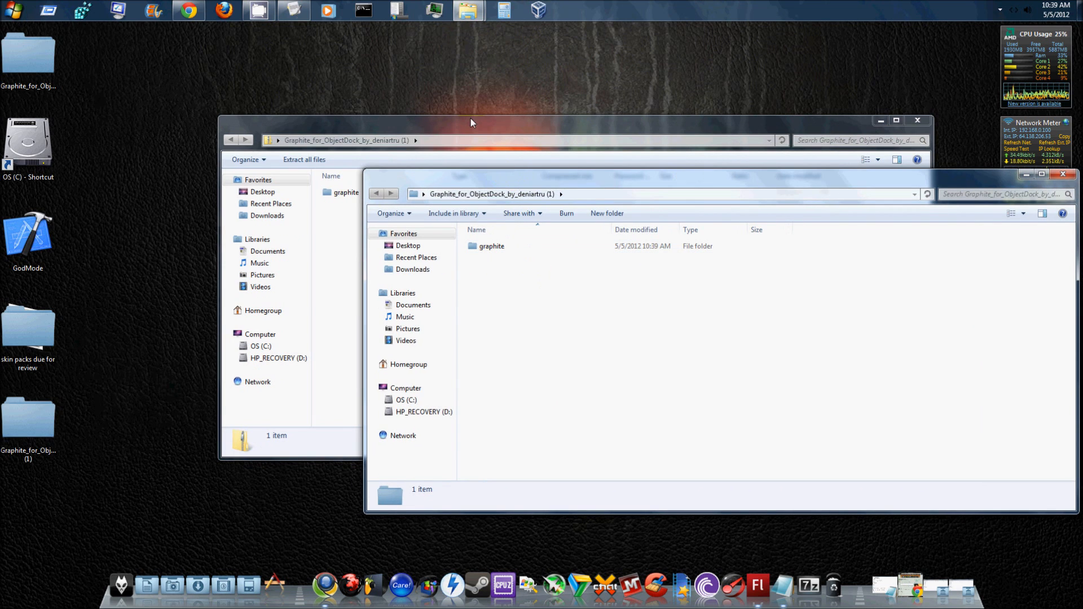
pyautogui.moveTo(404, 162)
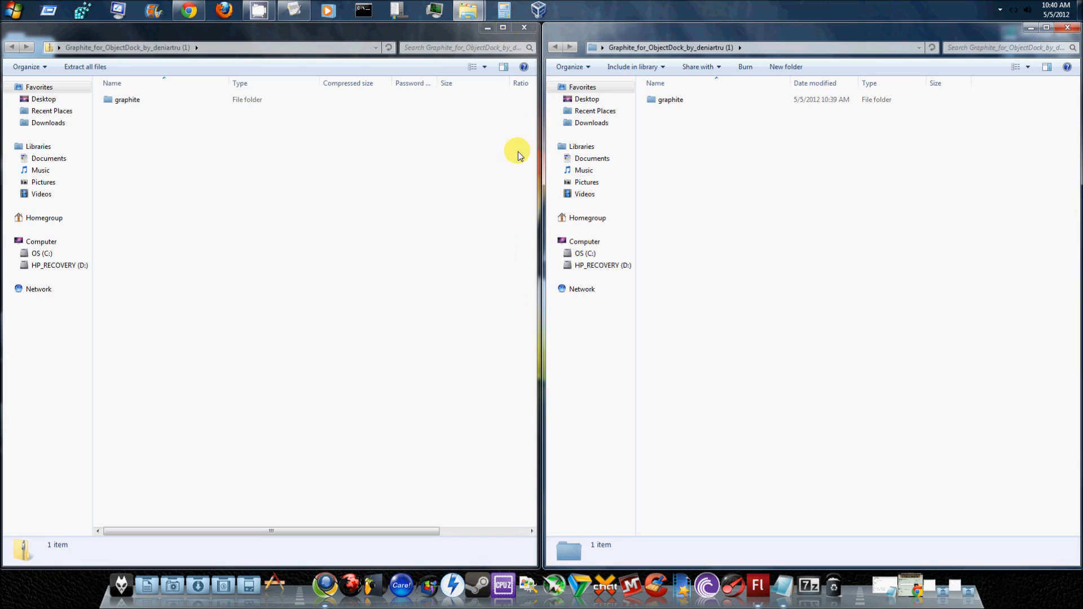
# Close the archive window and browse a new Explorer window to drive OS (C:).
pyautogui.click(124, 47)
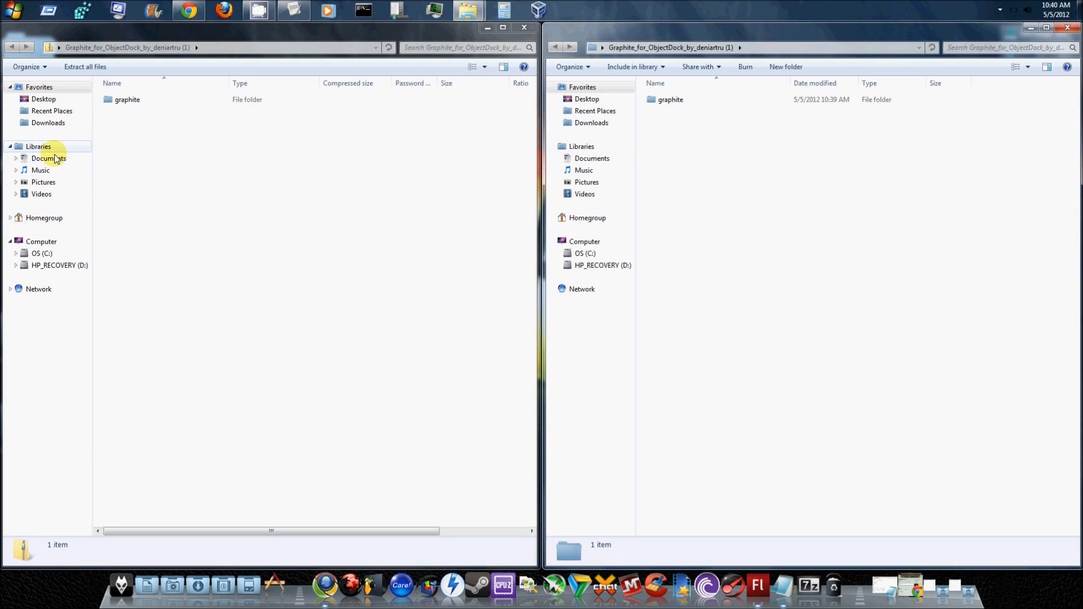
pyautogui.click(41, 241)
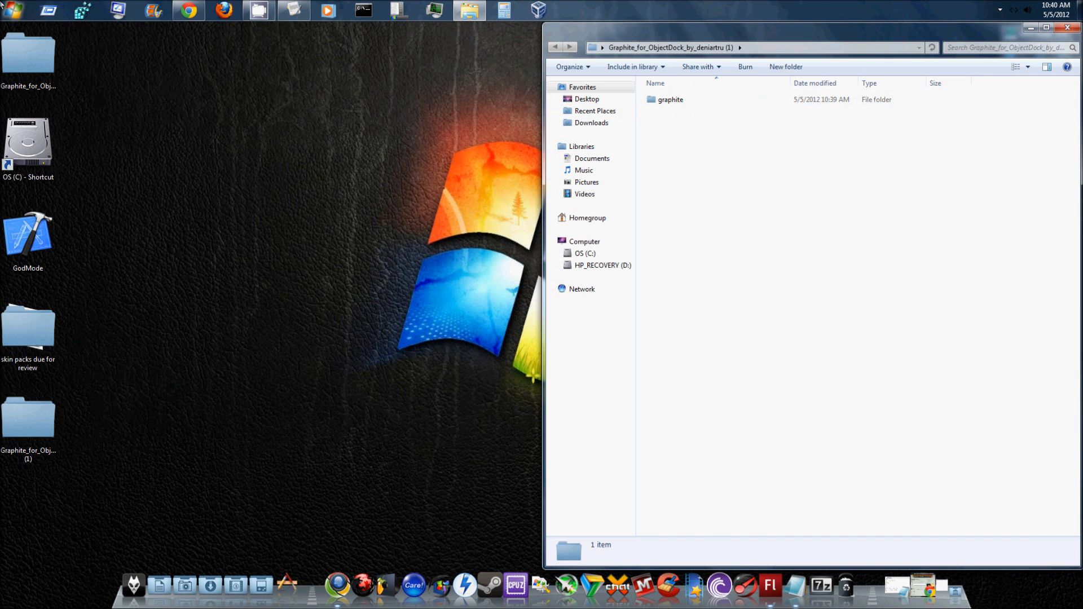
pyautogui.click(13, 10)
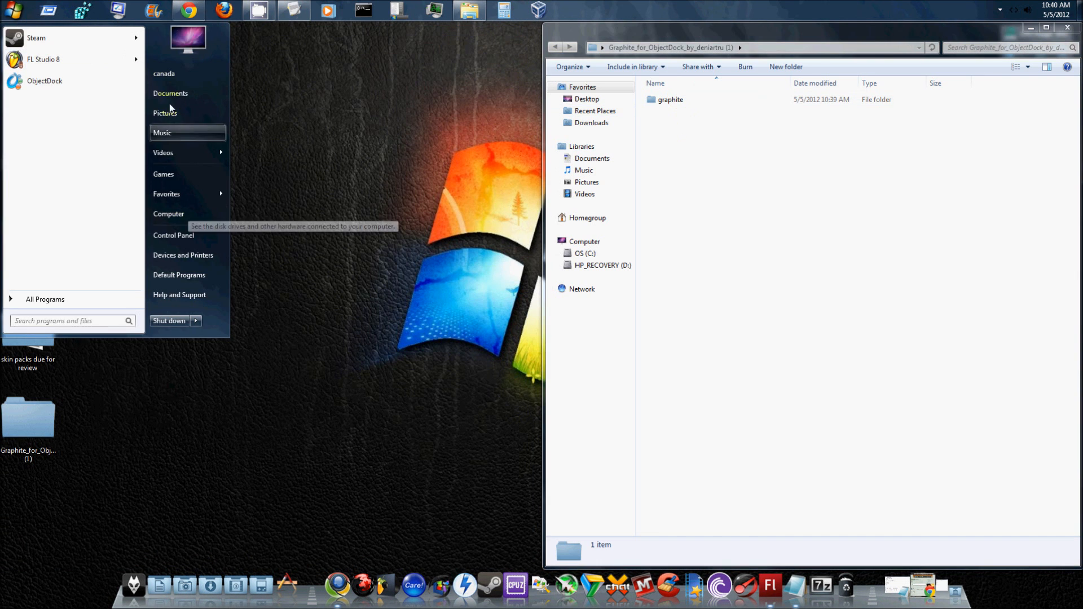
pyautogui.click(169, 92)
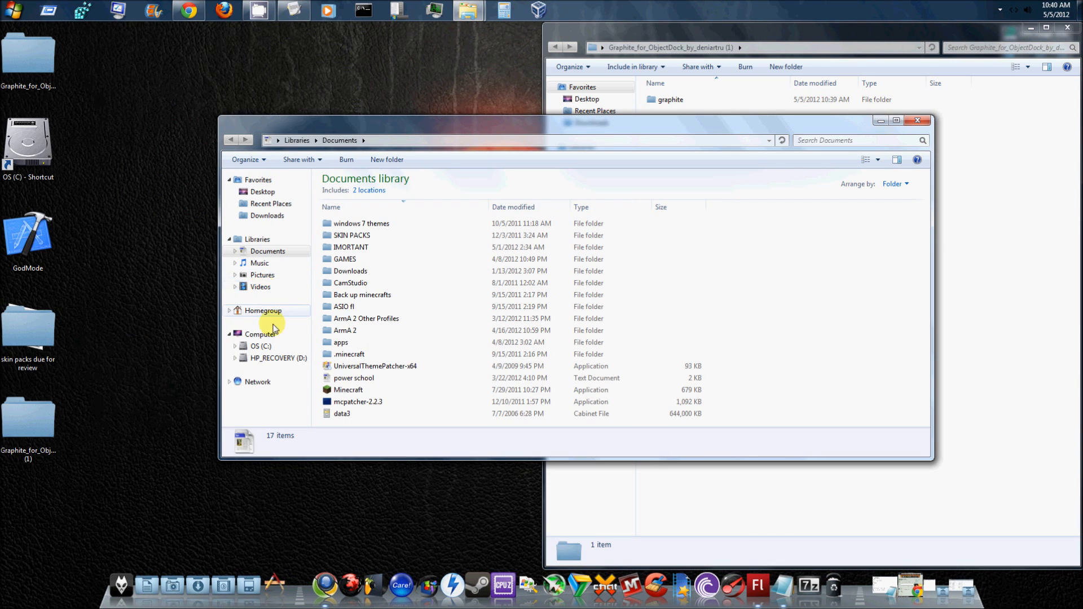
pyautogui.click(261, 346)
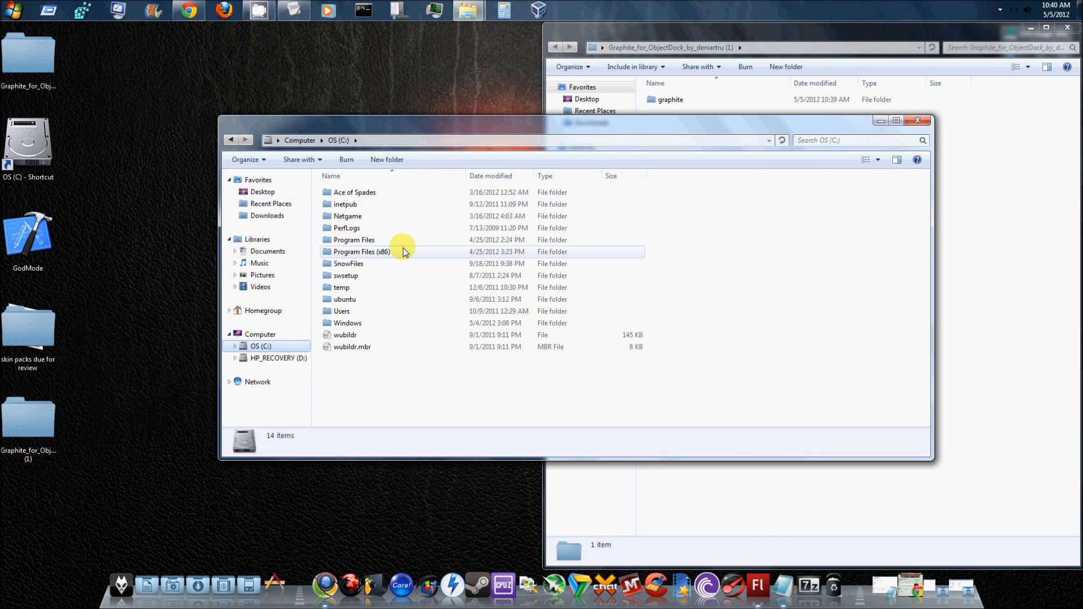
pyautogui.moveTo(404, 251)
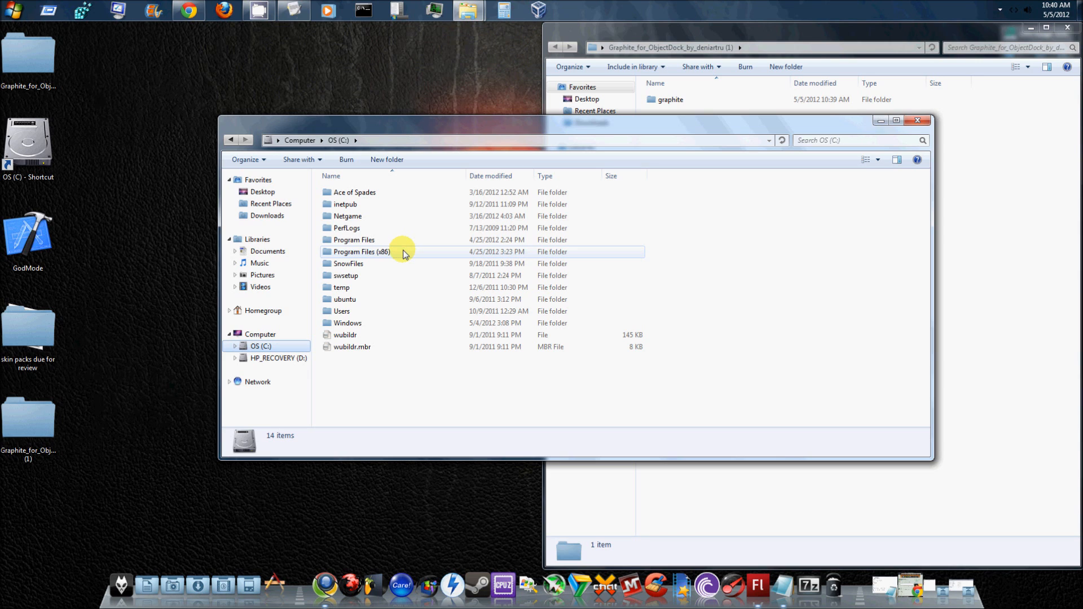
# Navigate through Program Files (x86)\Stardock\ObjectDockFree\Backgrounds into the Zoomers folder.
pyautogui.doubleClick(360, 251)
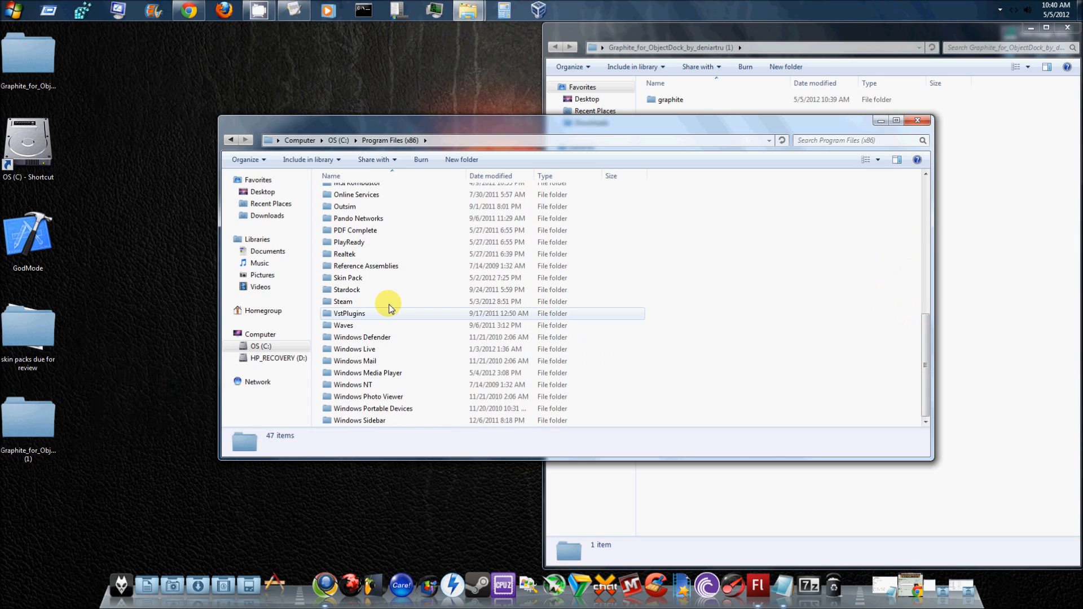
pyautogui.doubleClick(347, 290)
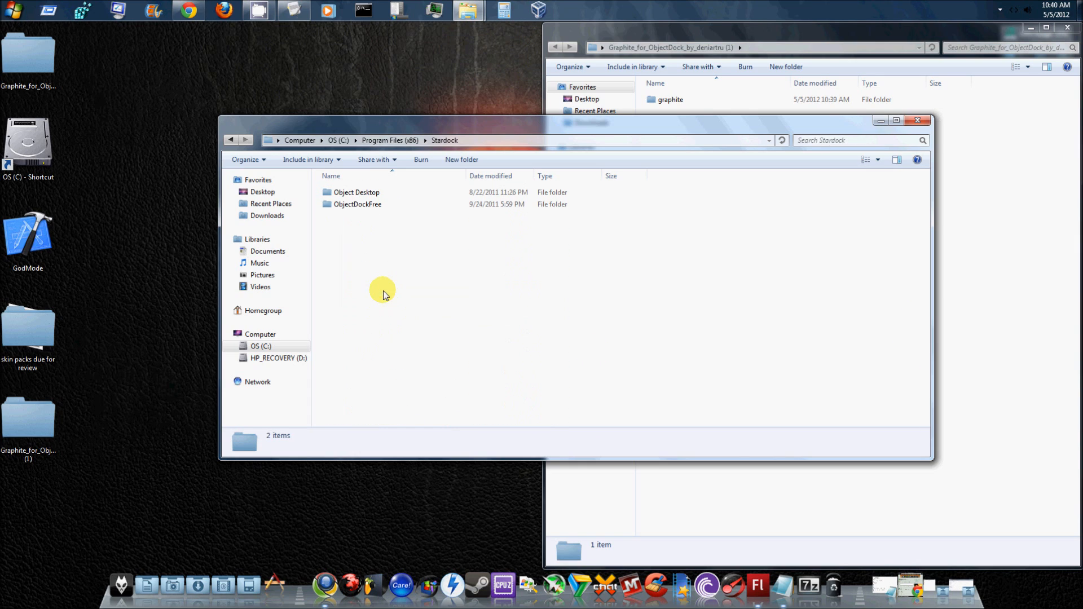
pyautogui.moveTo(389, 237)
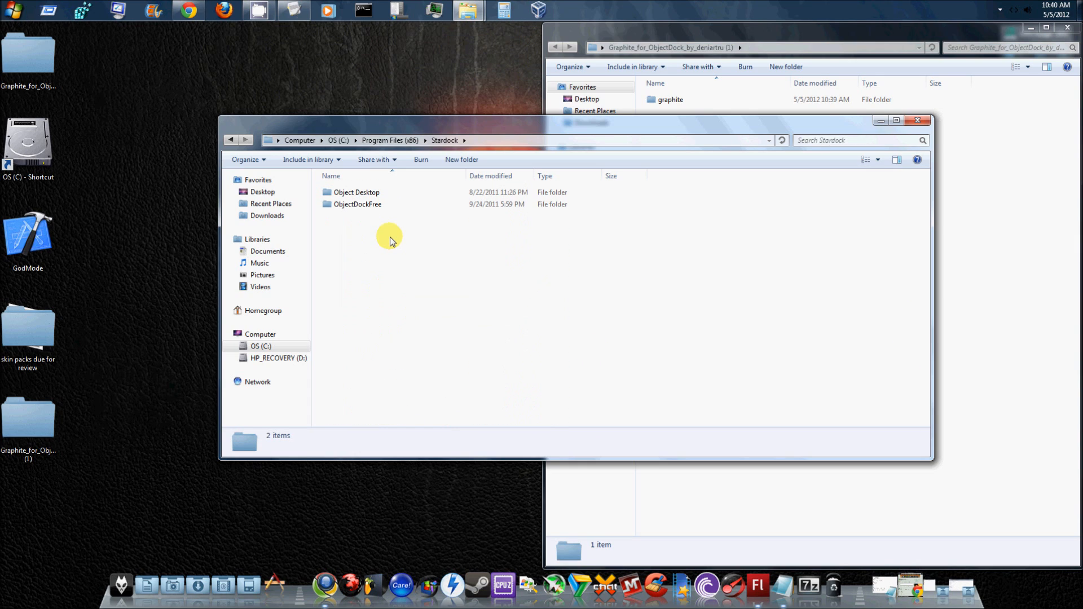
pyautogui.click(357, 204)
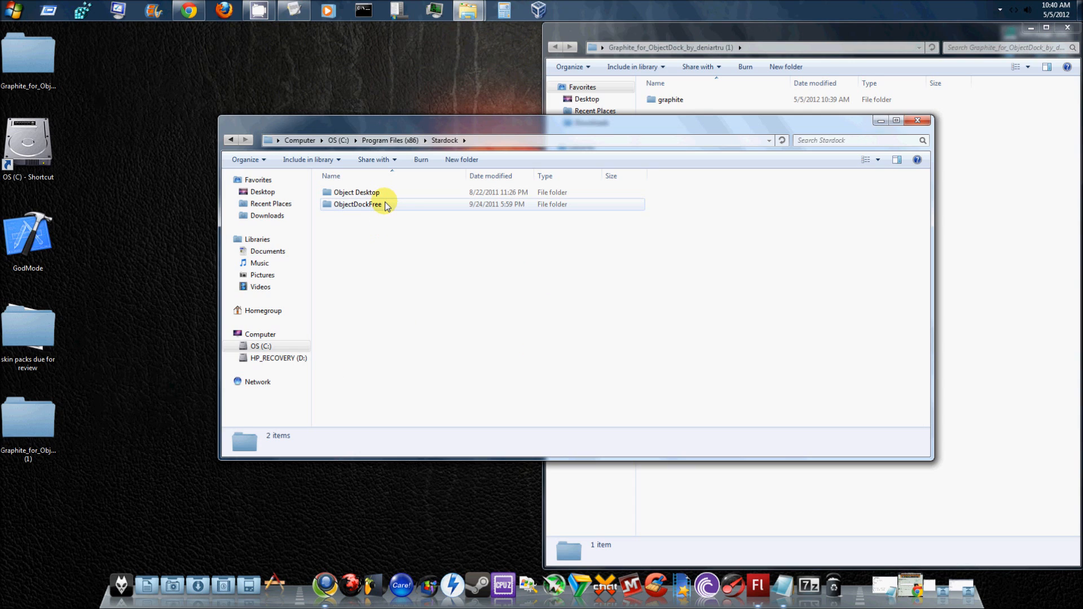
pyautogui.doubleClick(358, 204)
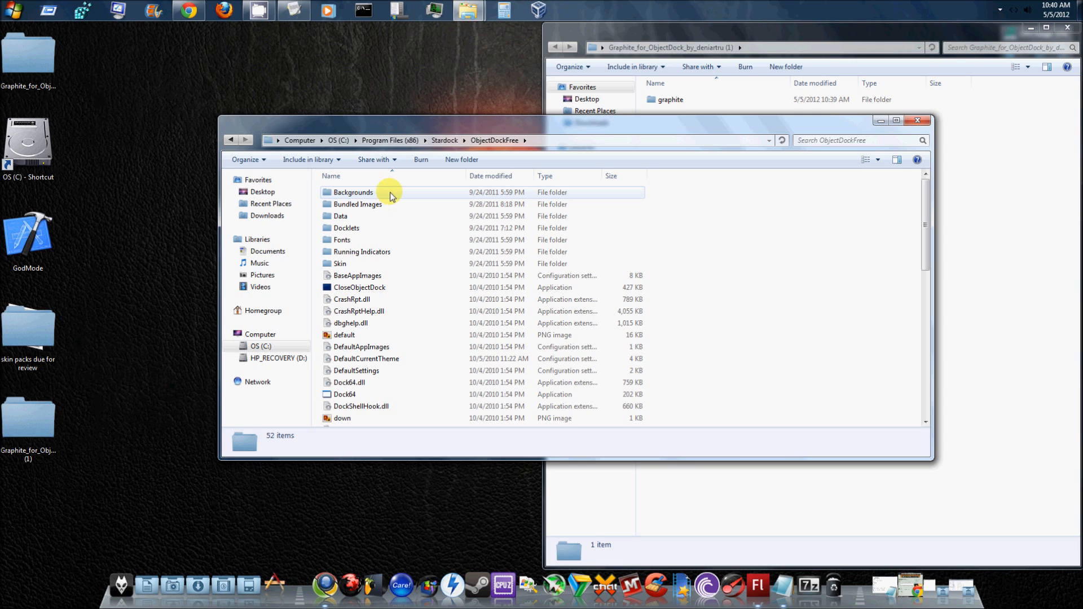
pyautogui.doubleClick(354, 192)
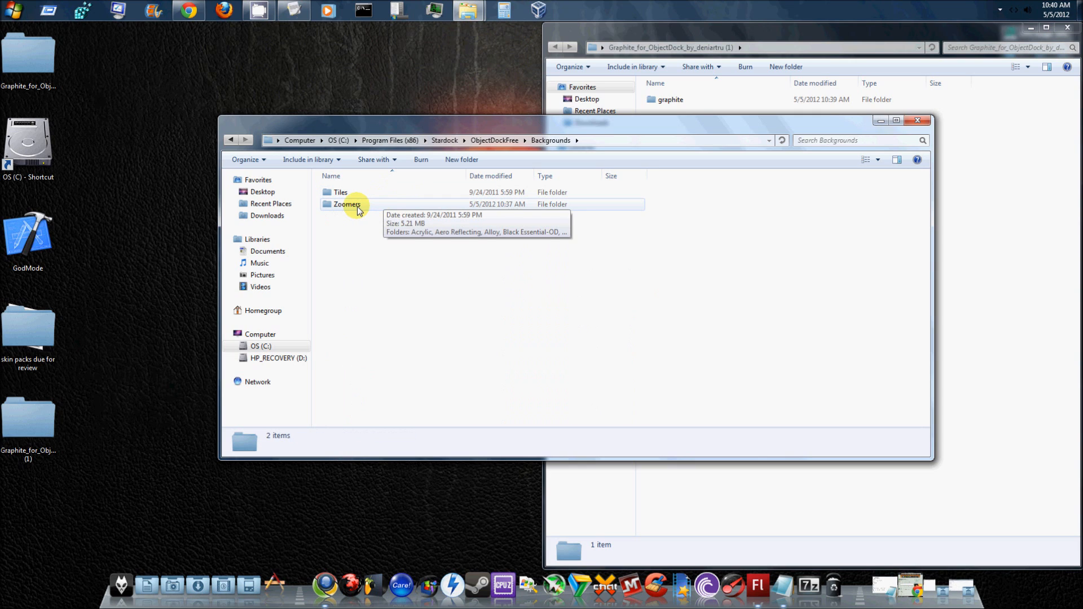
pyautogui.doubleClick(347, 204)
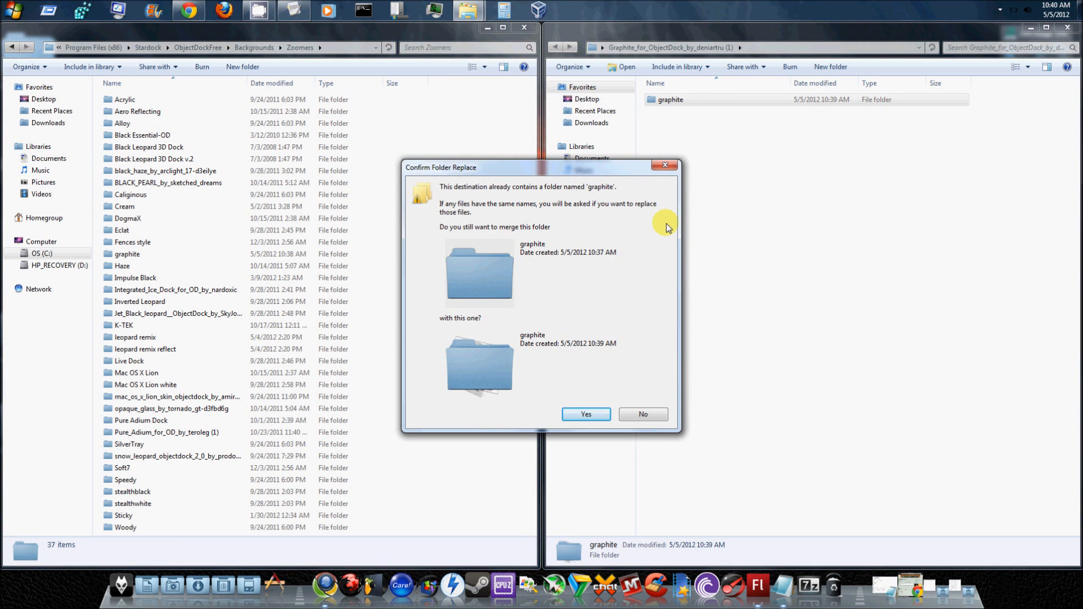
pyautogui.moveTo(596, 333)
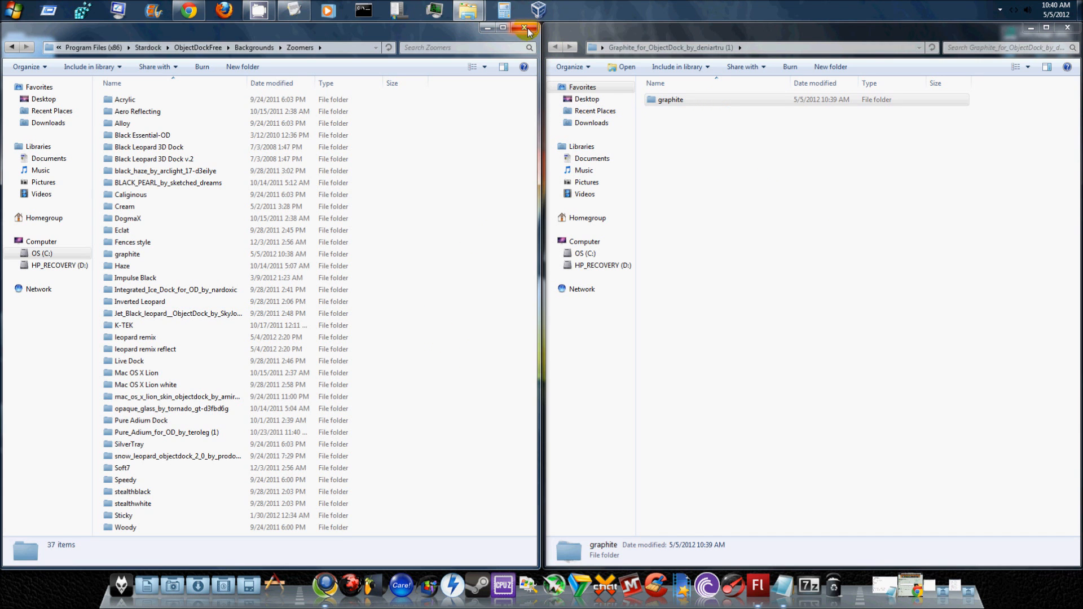
# Close the Zoomers folder window after merging the graphite folder.
pyautogui.click(526, 28)
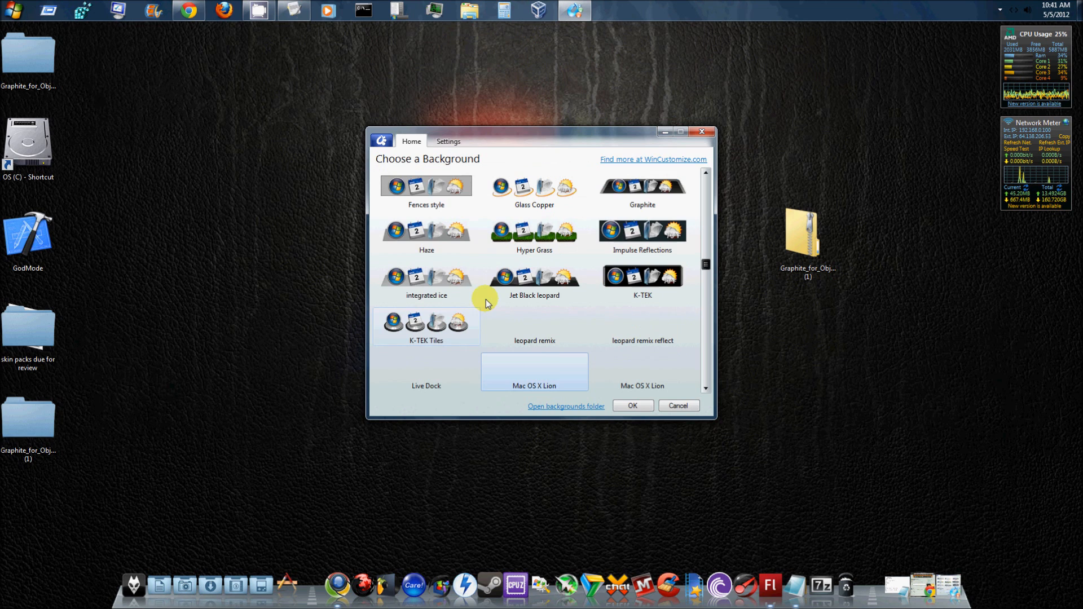
# Pick Graphite as the Quicklaunch Dock background and close the dock settings window.
pyautogui.click(641, 190)
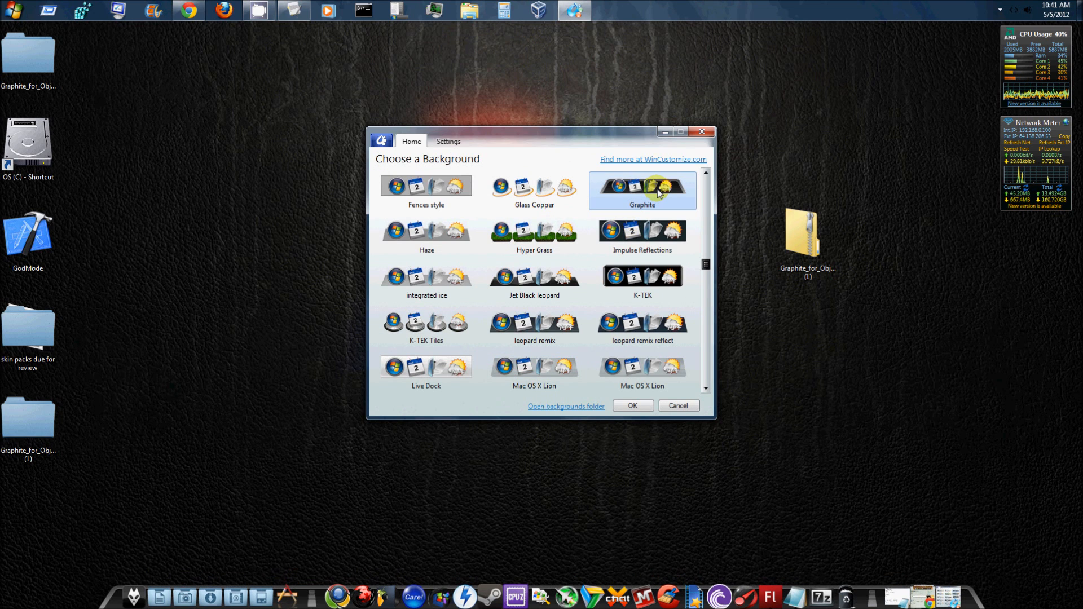
pyautogui.moveTo(745, 236)
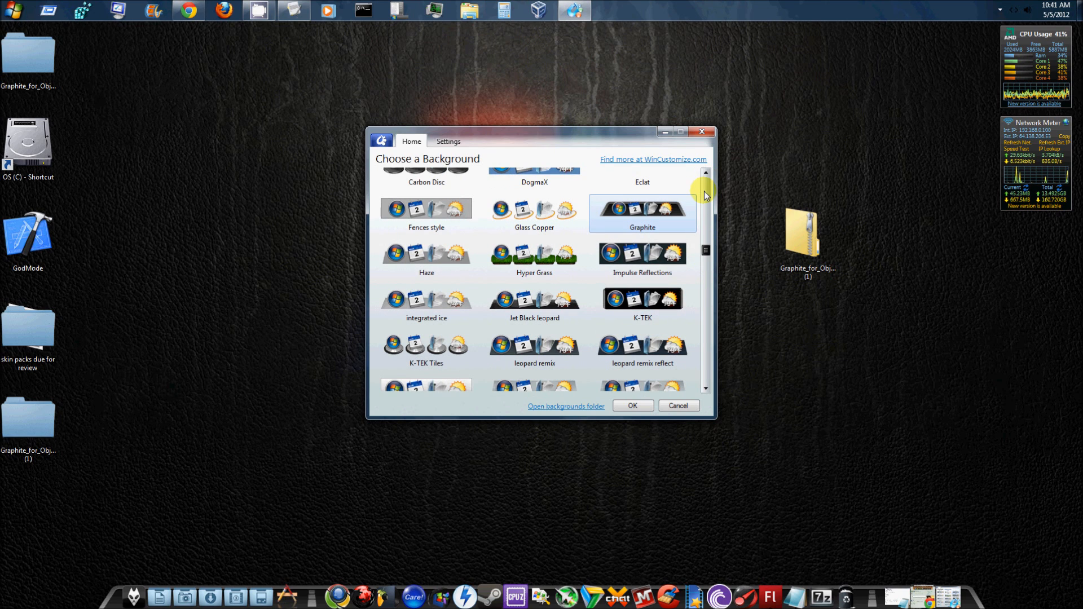
pyautogui.moveTo(639, 442)
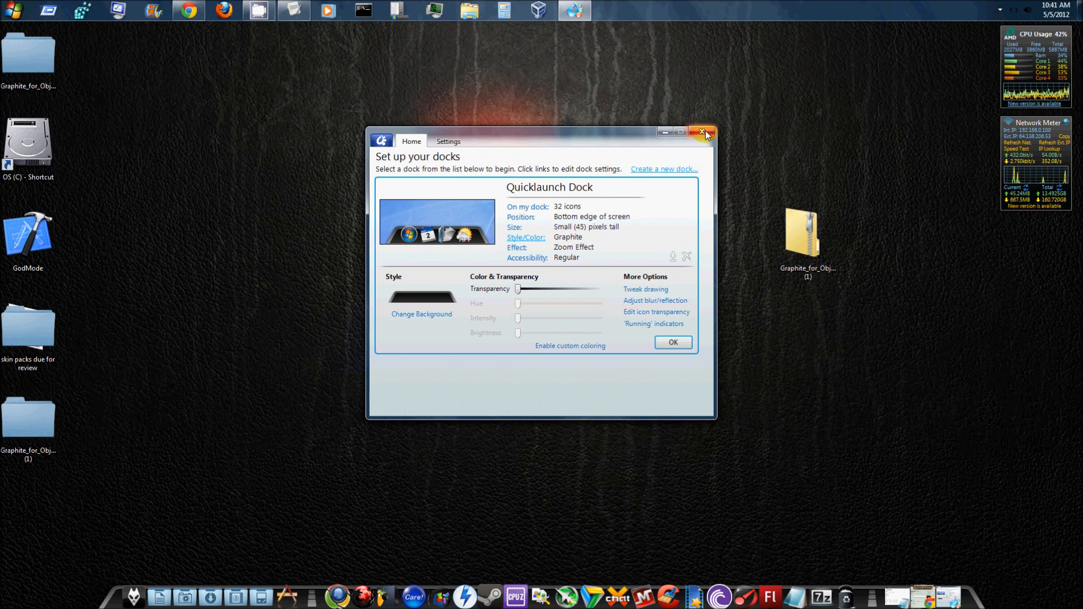
pyautogui.click(702, 132)
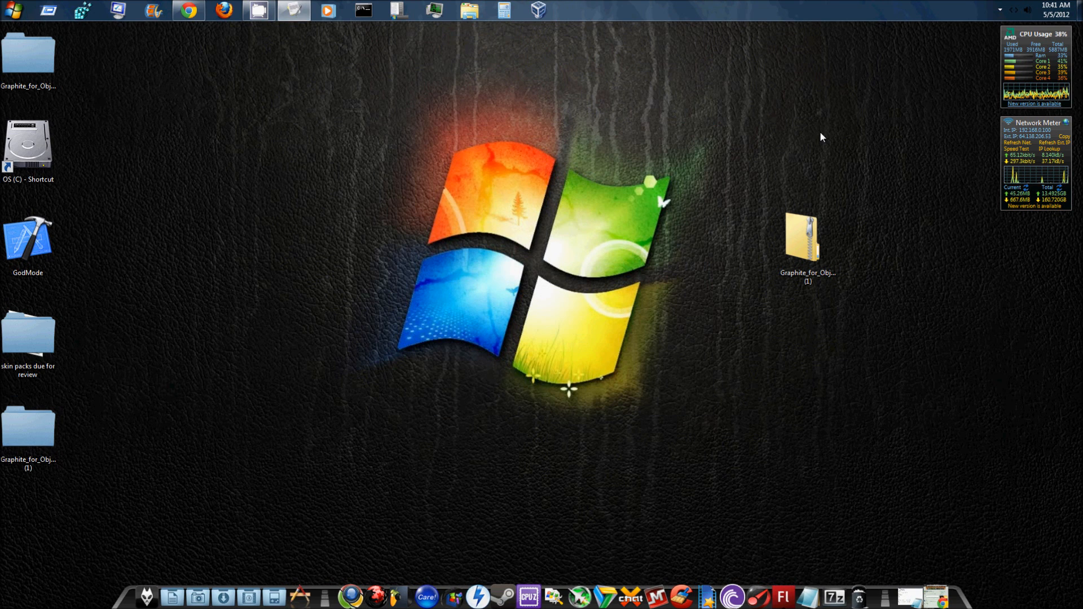
pyautogui.moveTo(159, 284)
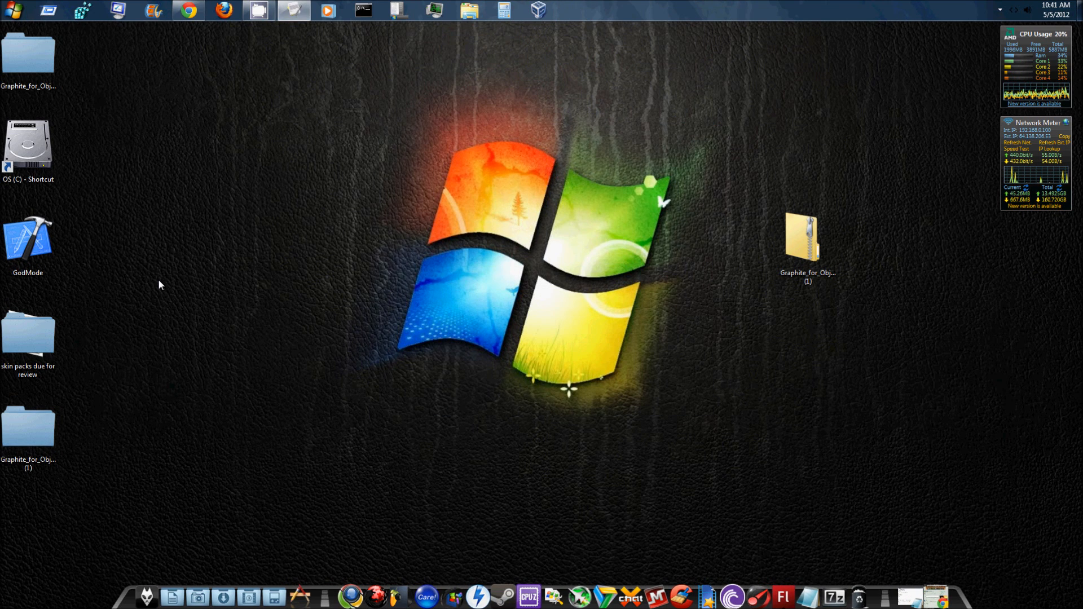
pyautogui.moveTo(385, 61)
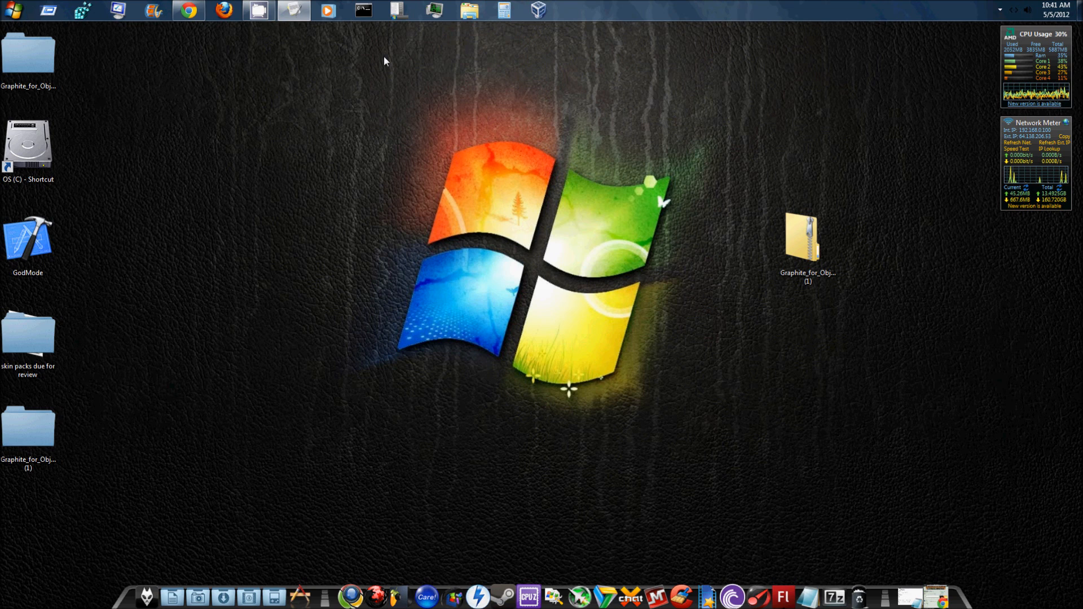
pyautogui.moveTo(307, 297)
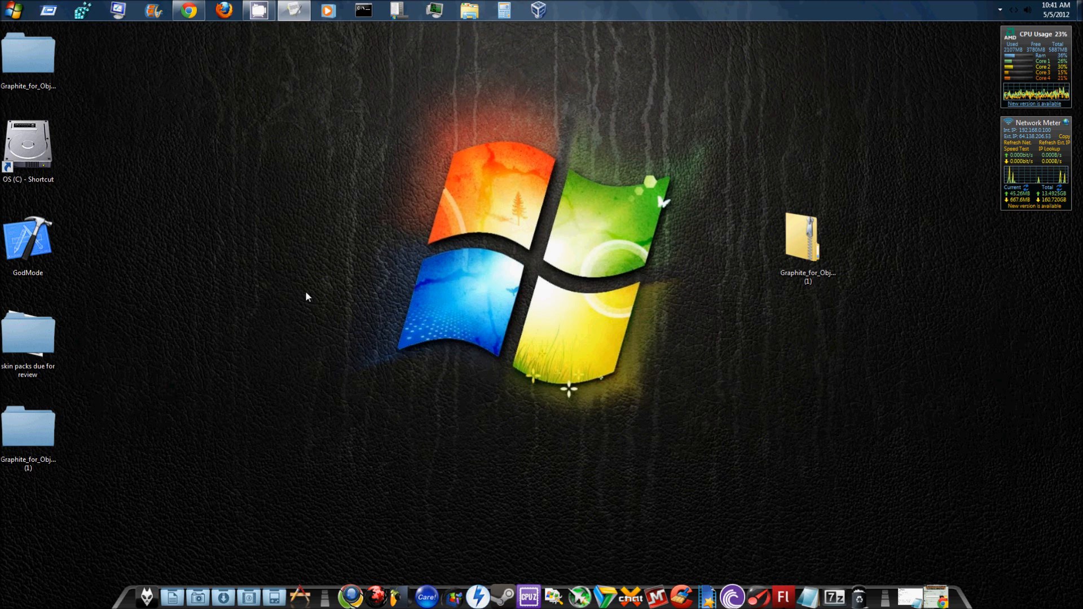
pyautogui.moveTo(205, 418)
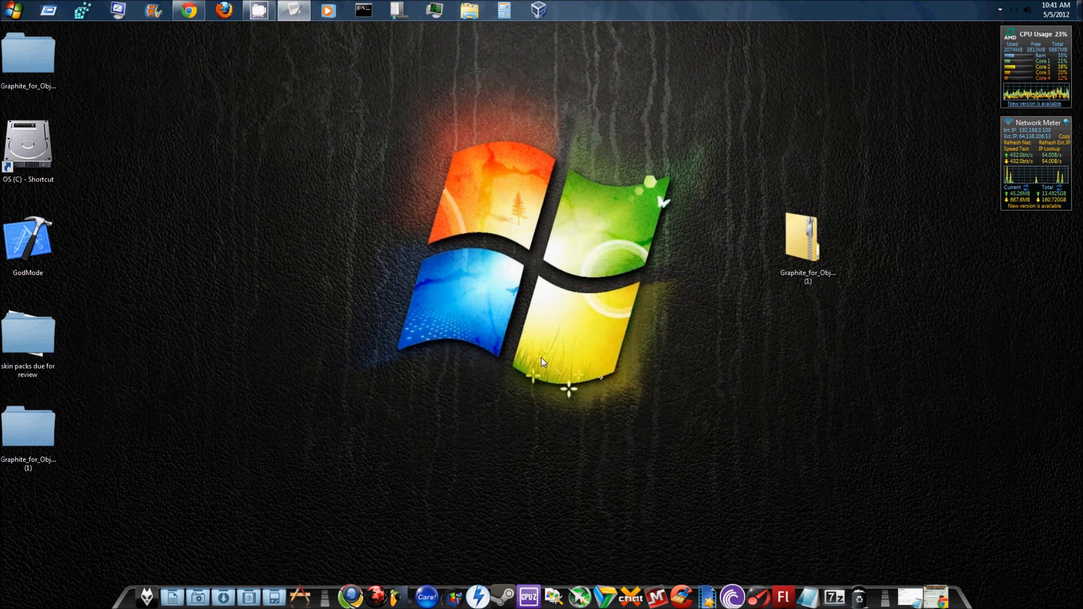
pyautogui.moveTo(407, 262)
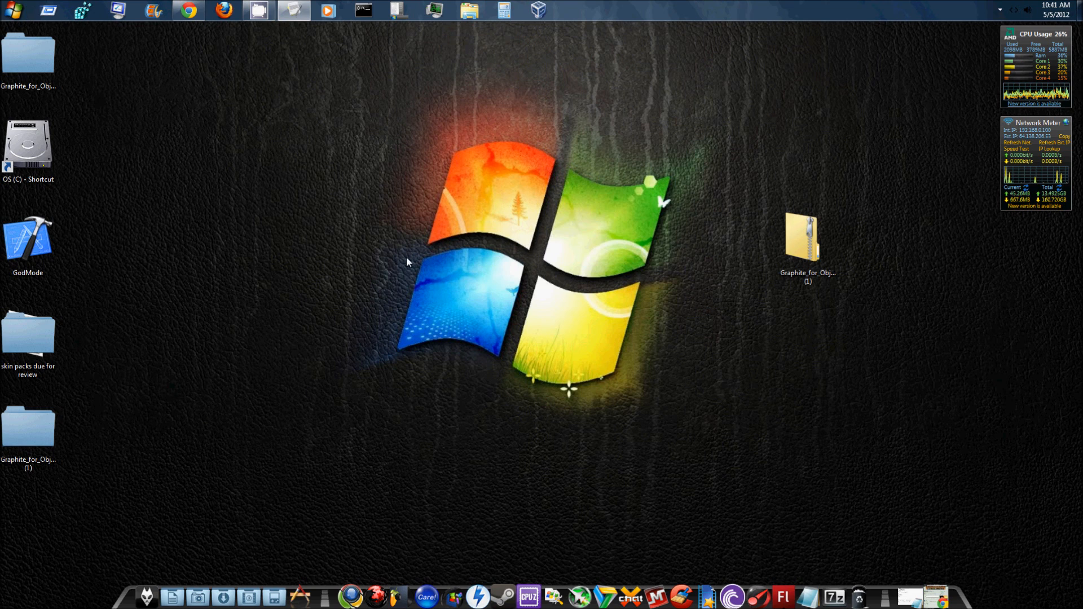
pyautogui.moveTo(808, 151)
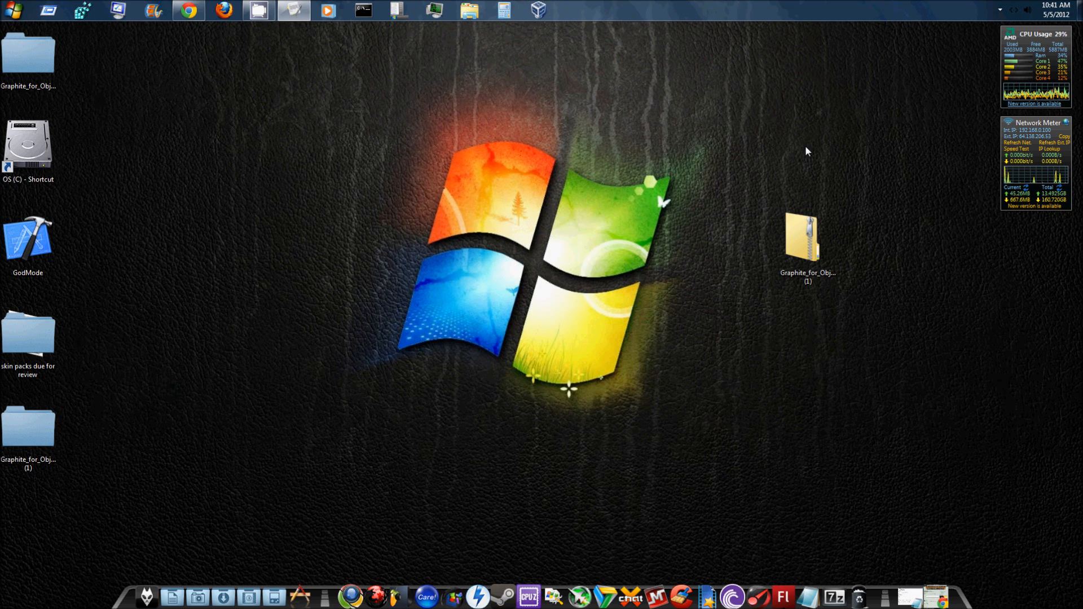
pyautogui.click(13, 10)
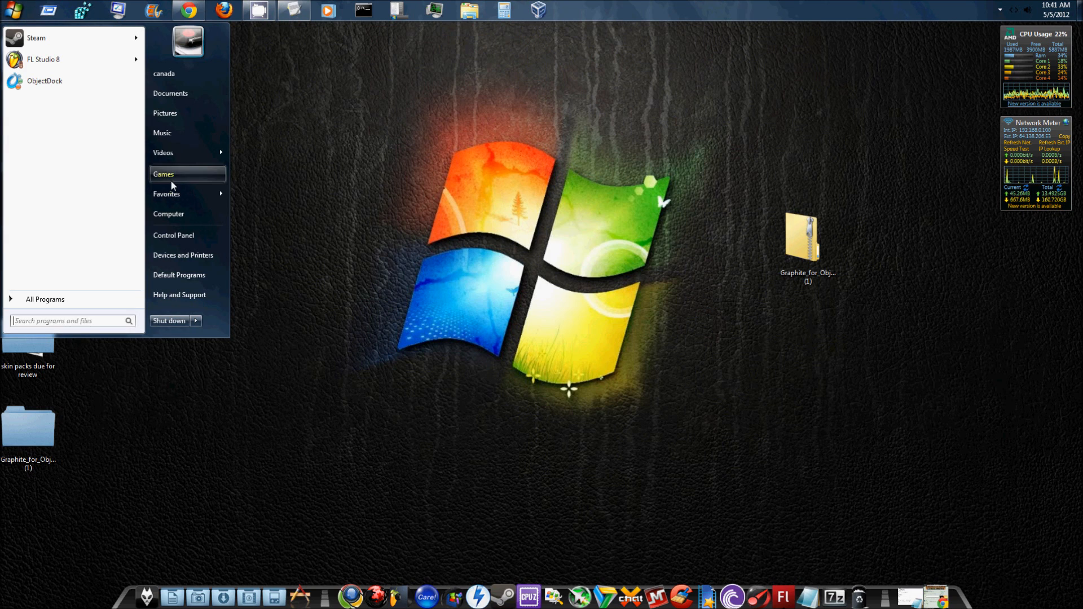
pyautogui.click(169, 213)
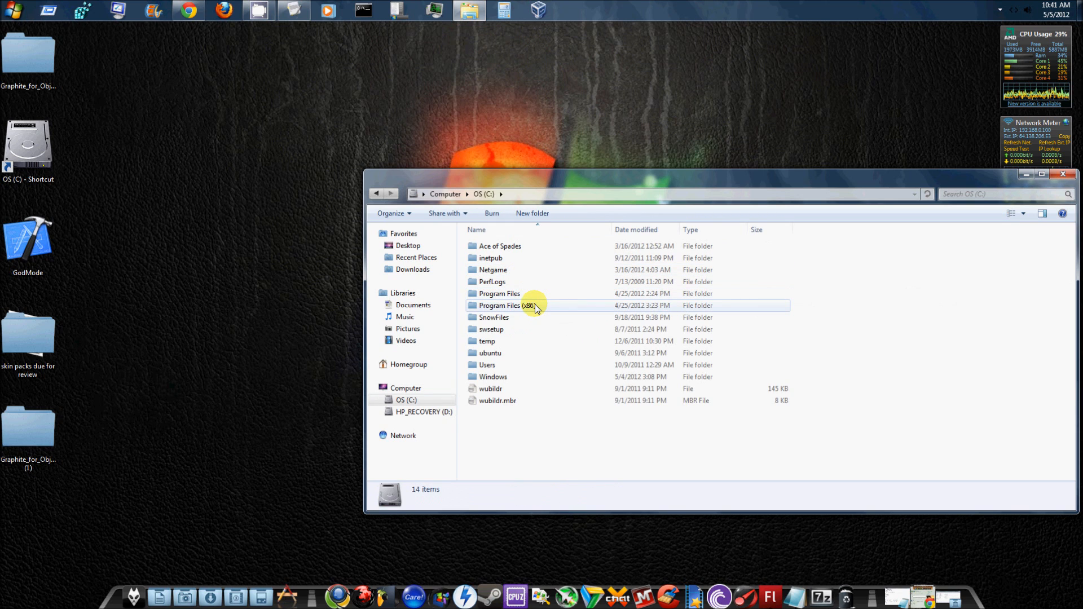
pyautogui.doubleClick(499, 305)
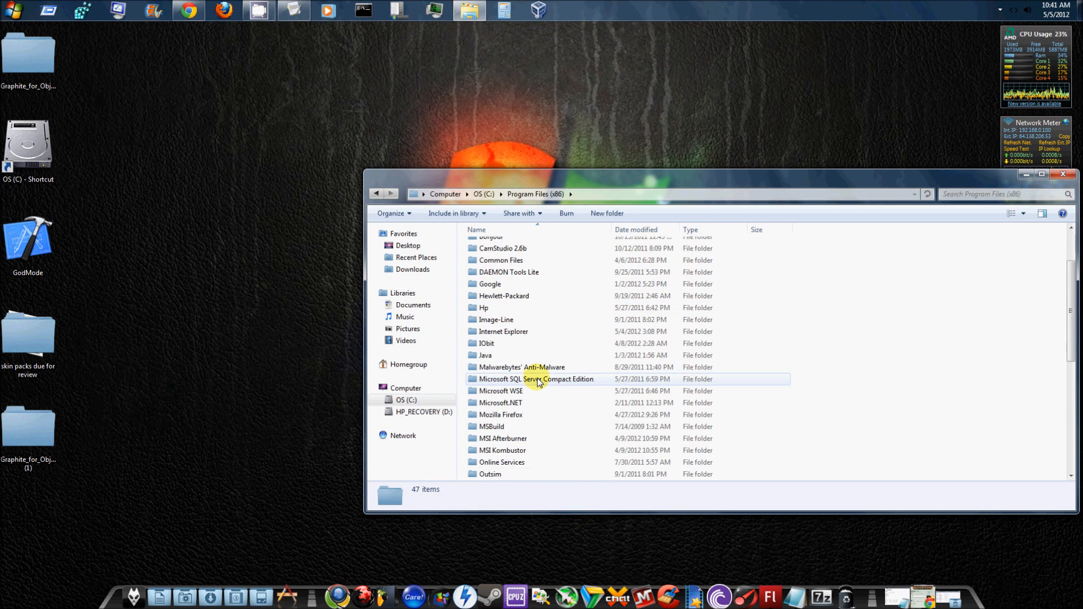
pyautogui.scroll(-3)
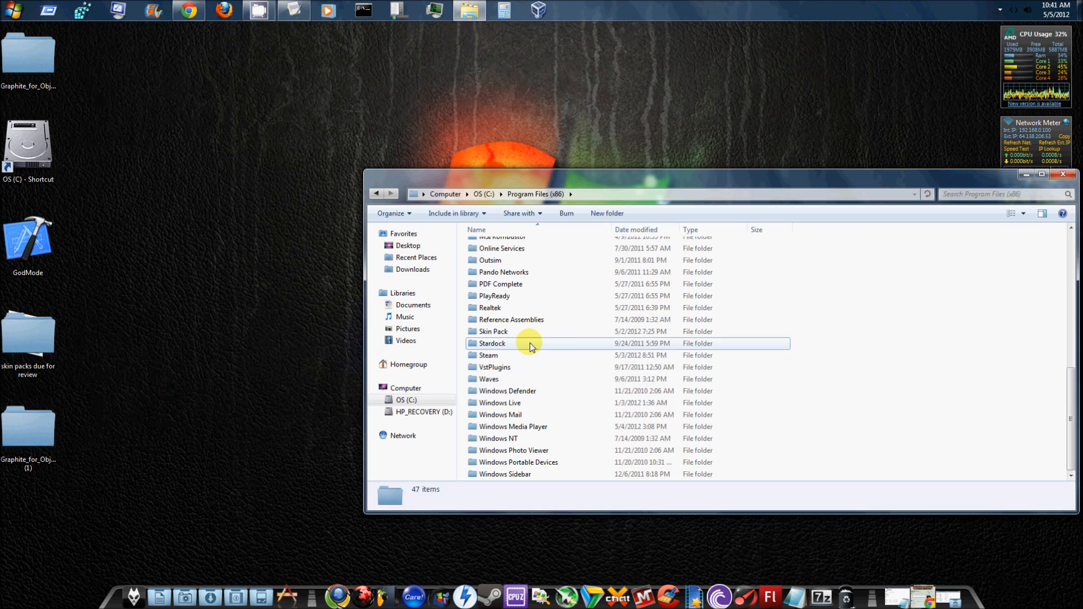
pyautogui.doubleClick(493, 343)
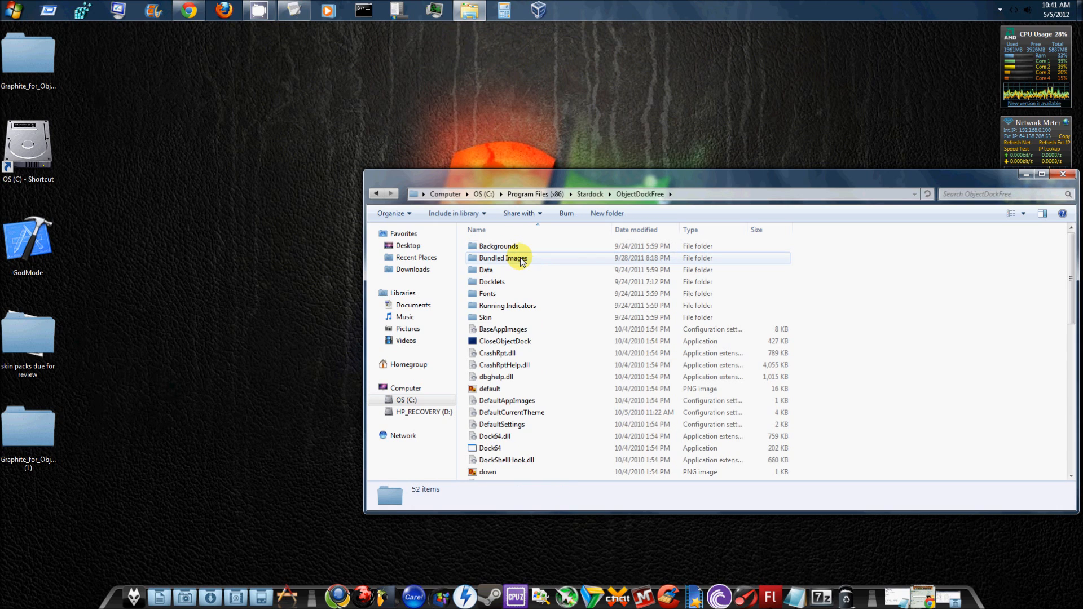
pyautogui.doubleClick(502, 258)
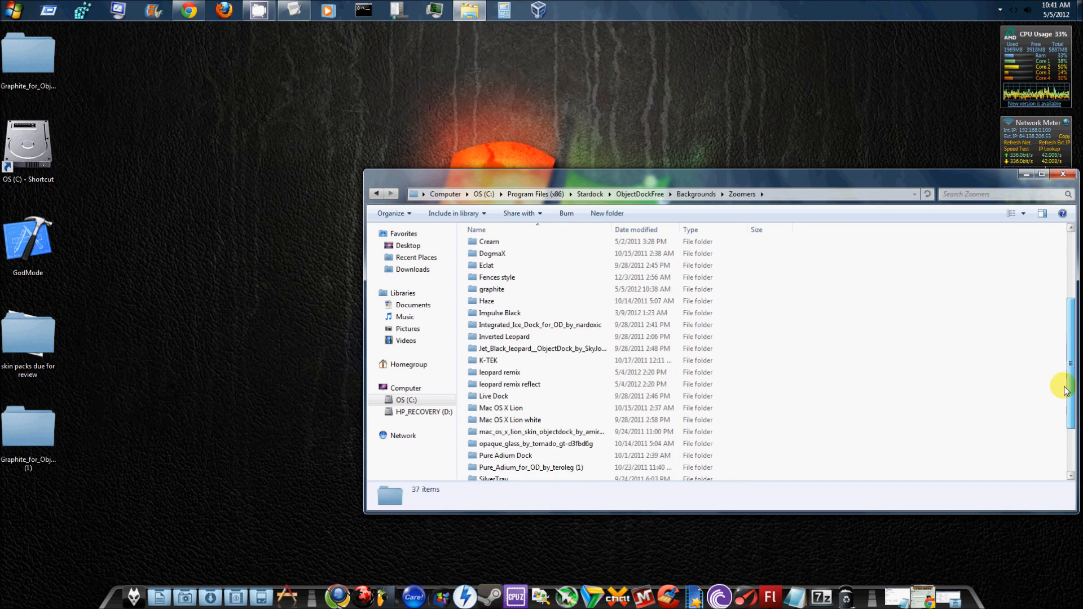
pyautogui.moveTo(712, 174); pyautogui.dragTo(628, 154)
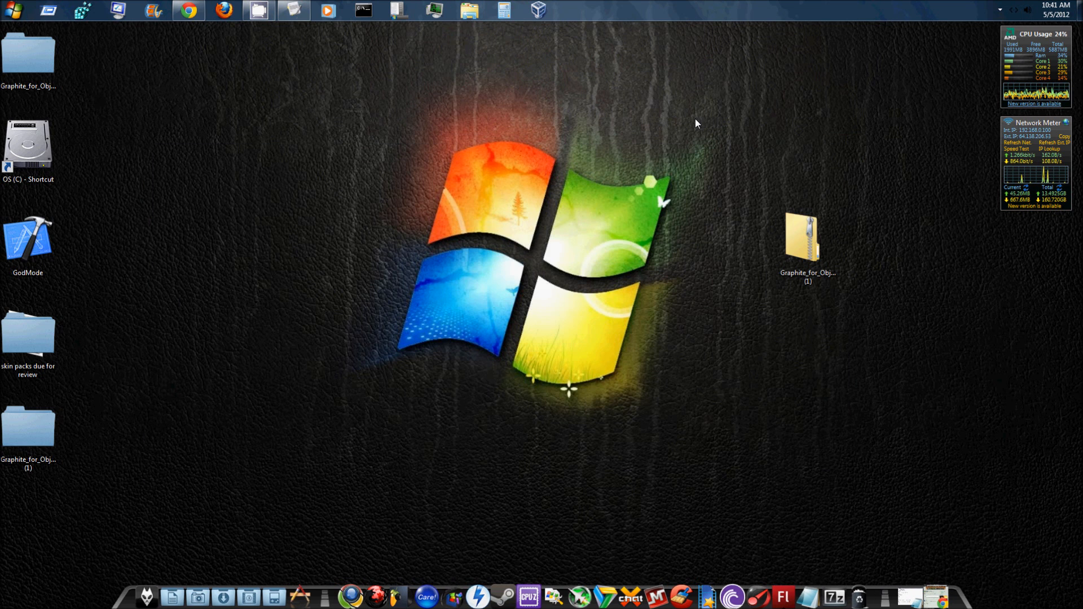
pyautogui.moveTo(486, 70)
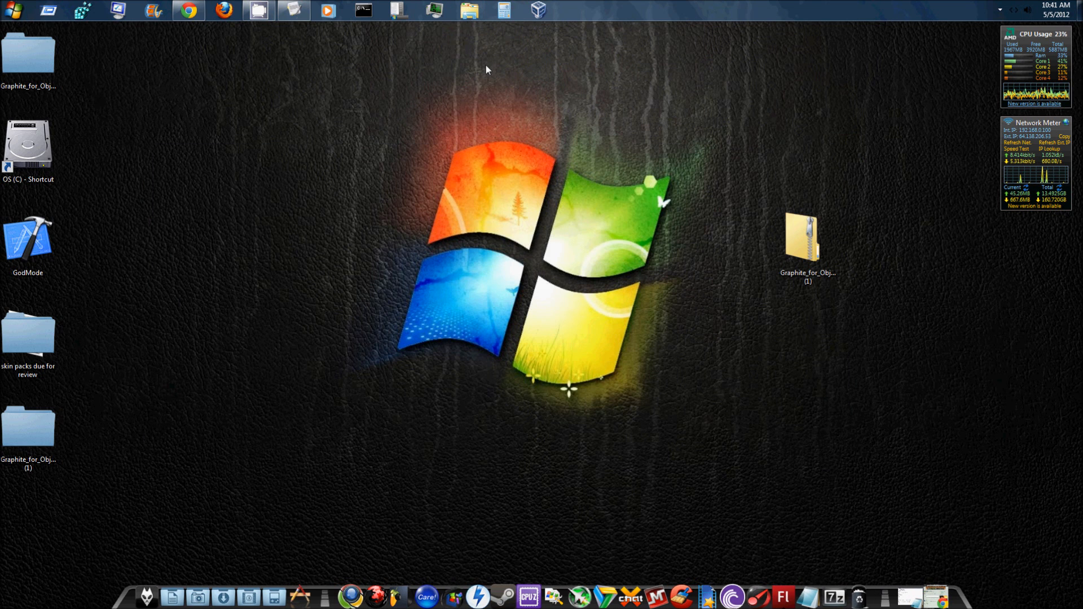